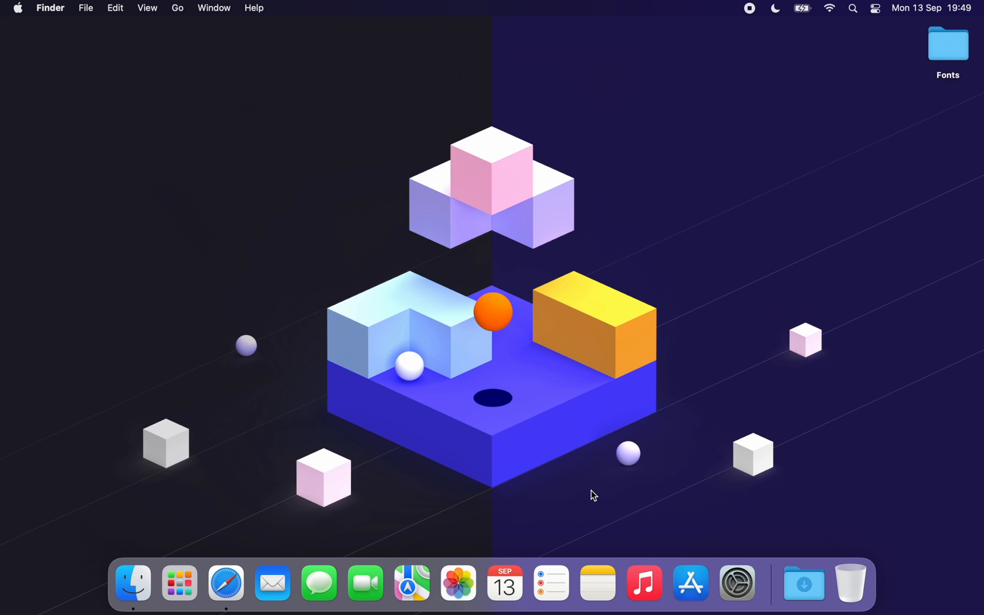
mouse_move(238, 527)
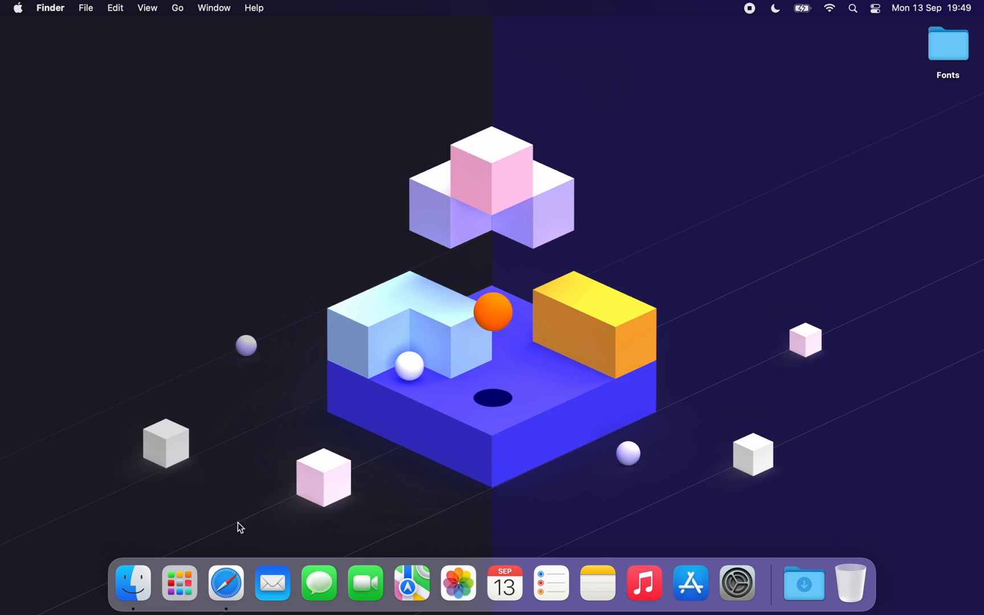
Bring the Safari window with the Blocksy dashboard on blocksy.local to the front
left_click(226, 582)
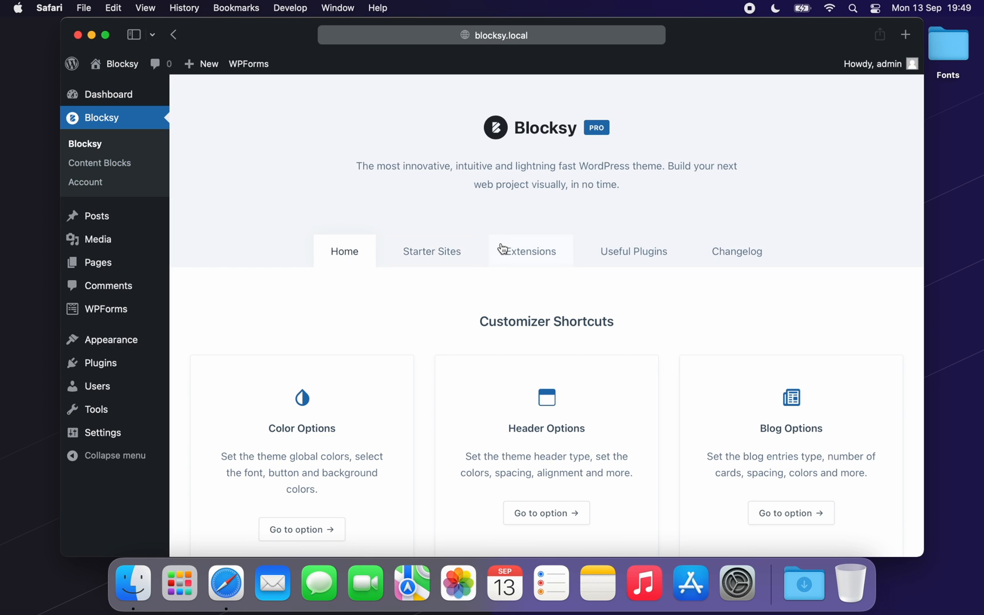
Activate the Custom Fonts extension under Extensions and open its settings
left_click(529, 251)
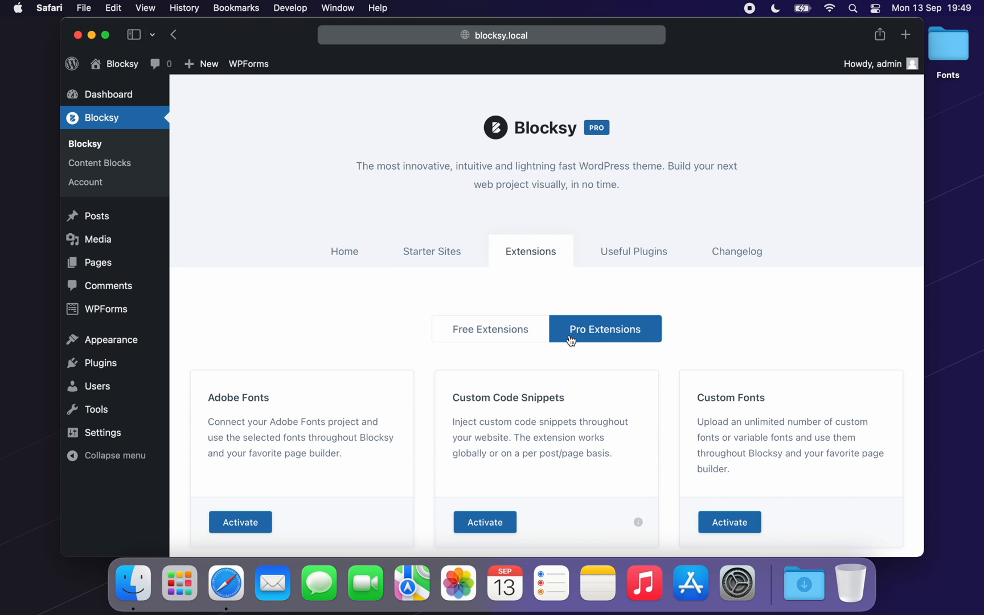
scroll("down", 3)
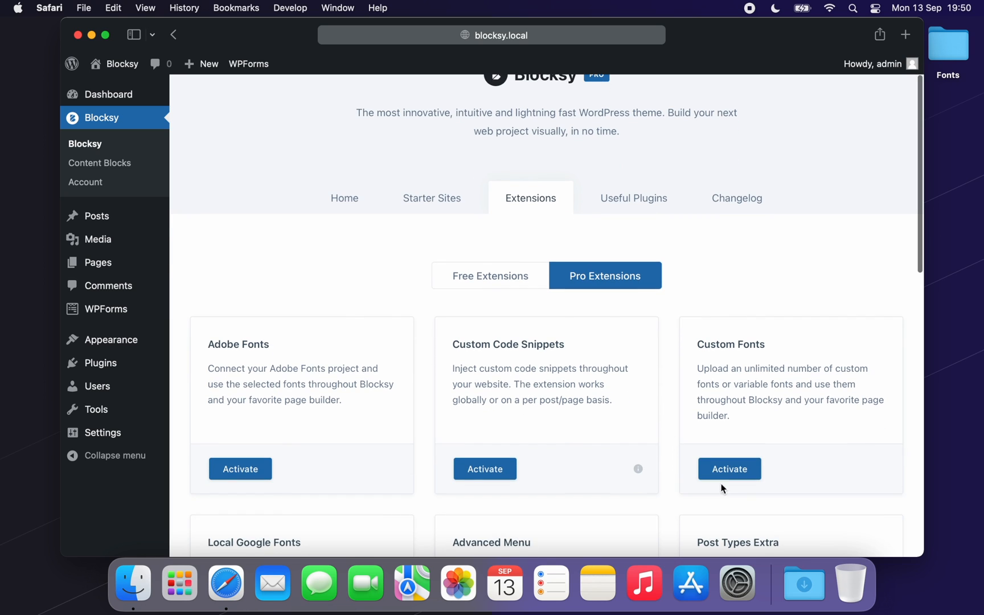
left_click(729, 468)
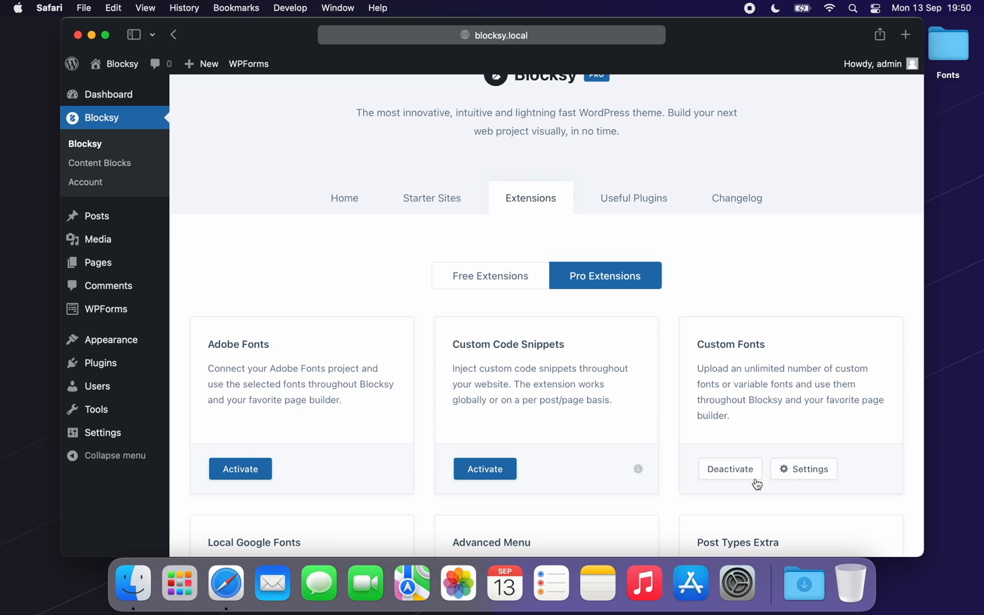
left_click(809, 468)
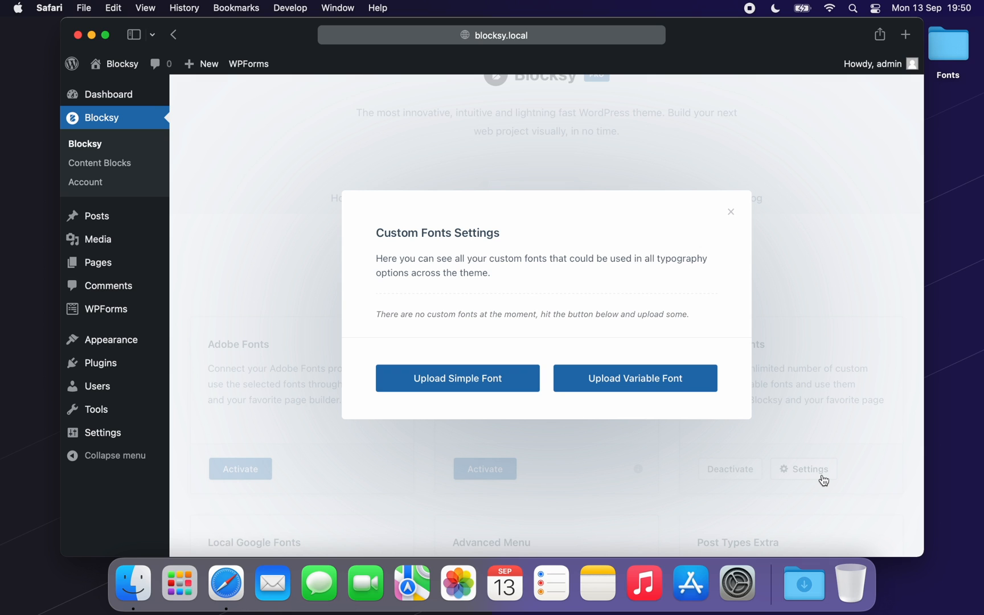
Start a simple font named 'Font 1' and choose its KaiseiTokumin Regular file
left_click(458, 378)
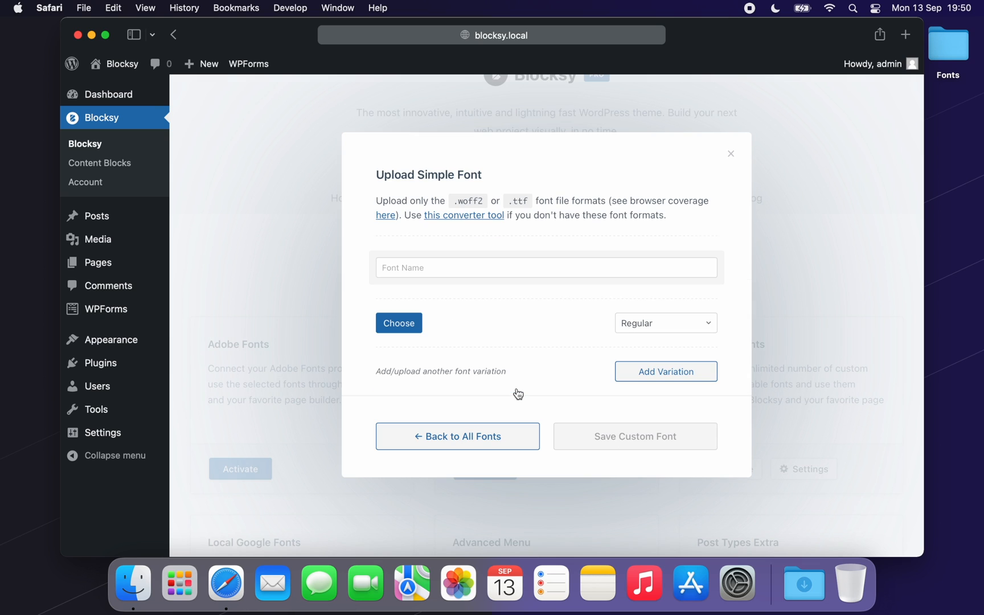
left_click(545, 267)
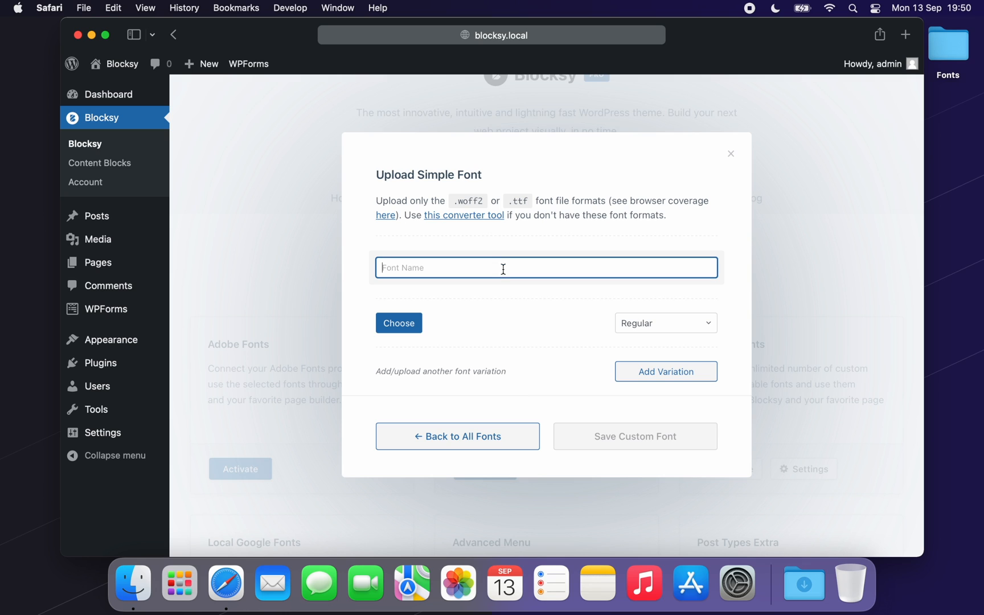
type("Font 1")
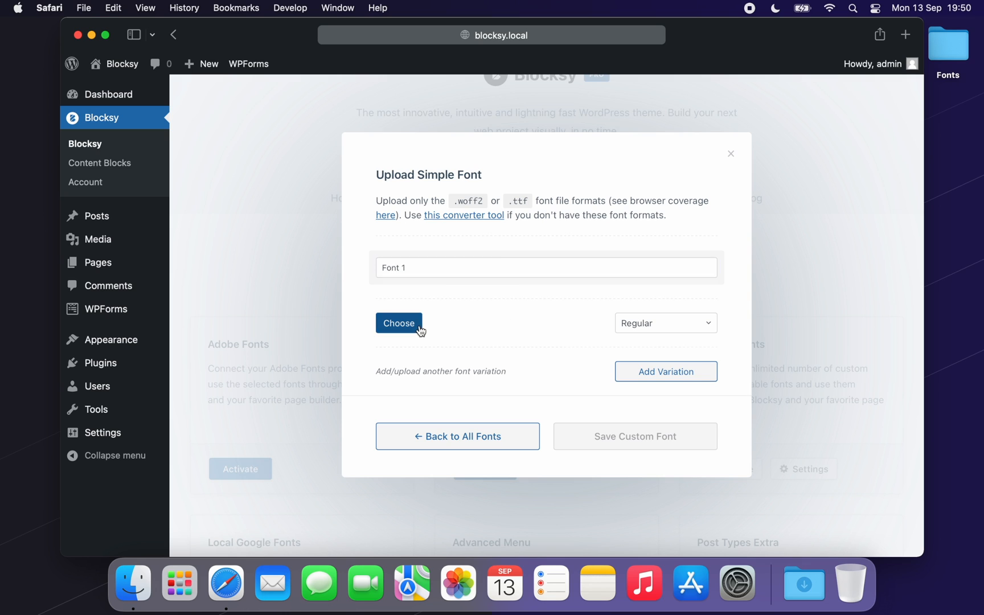
left_click(399, 324)
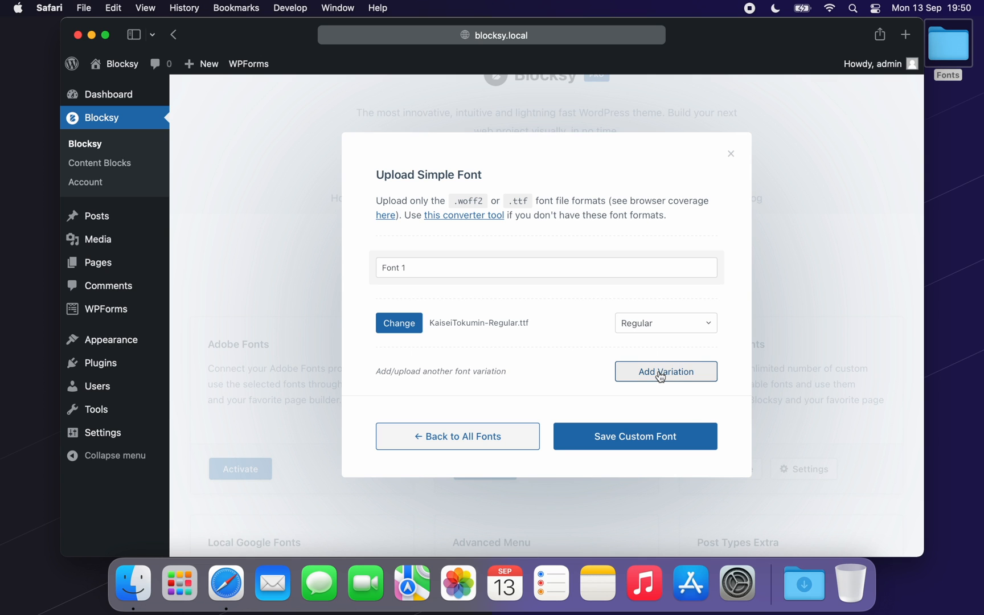
Add Bold 700 and Medium 500 variations to Font 1 from the Media Library
left_click(665, 371)
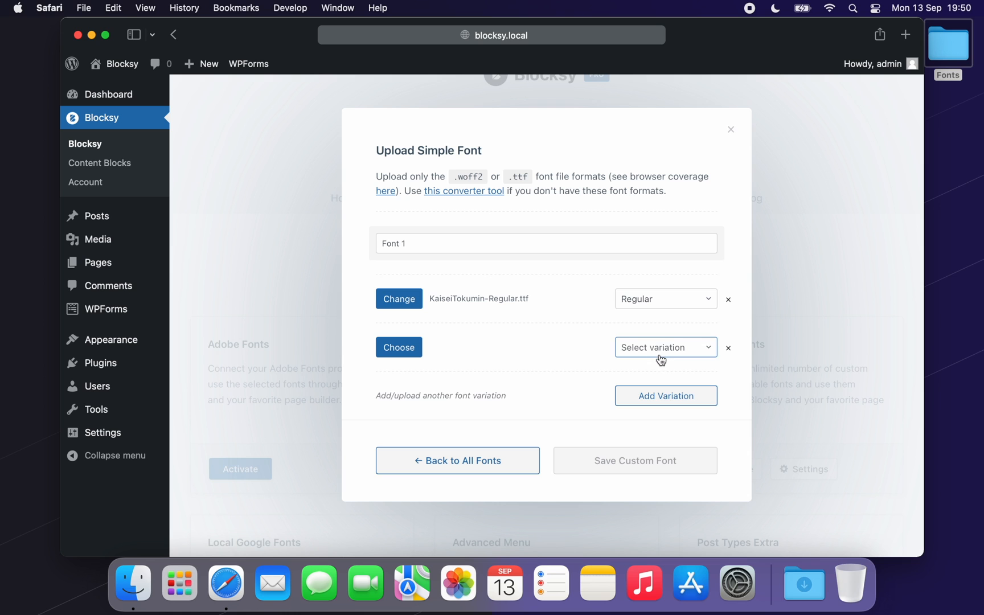
left_click(665, 347)
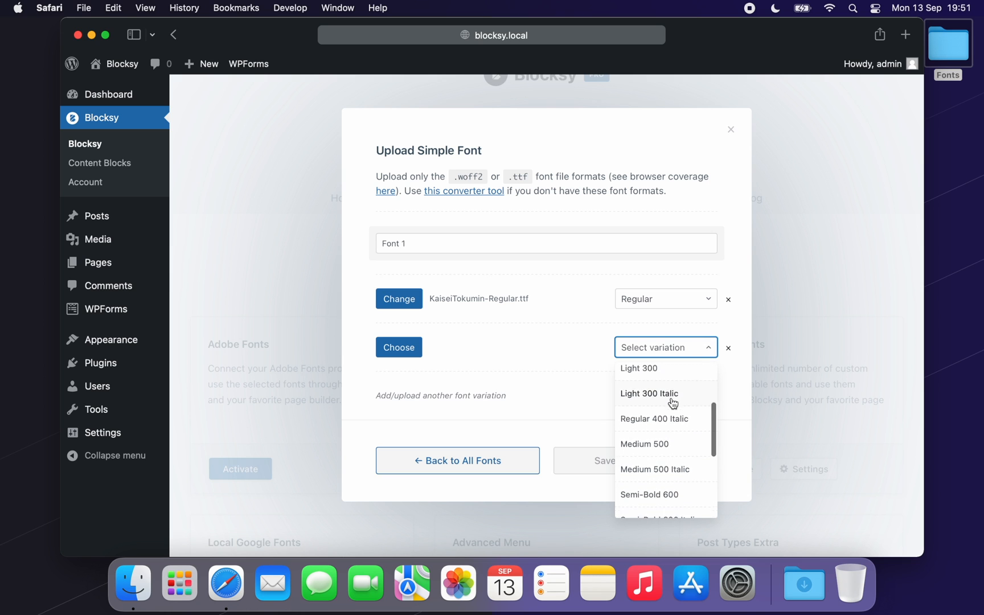
left_click(398, 347)
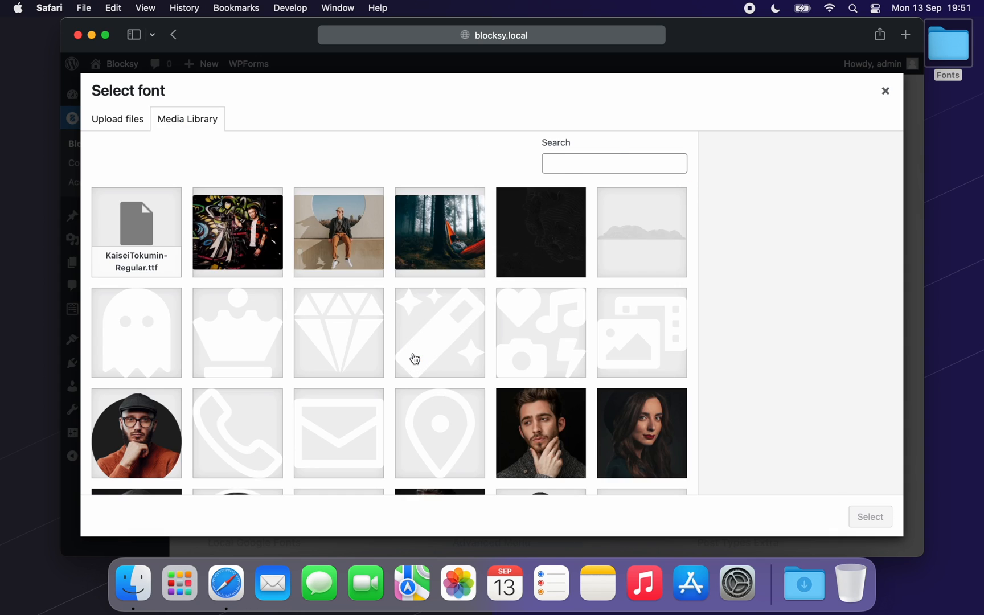
left_click(136, 232)
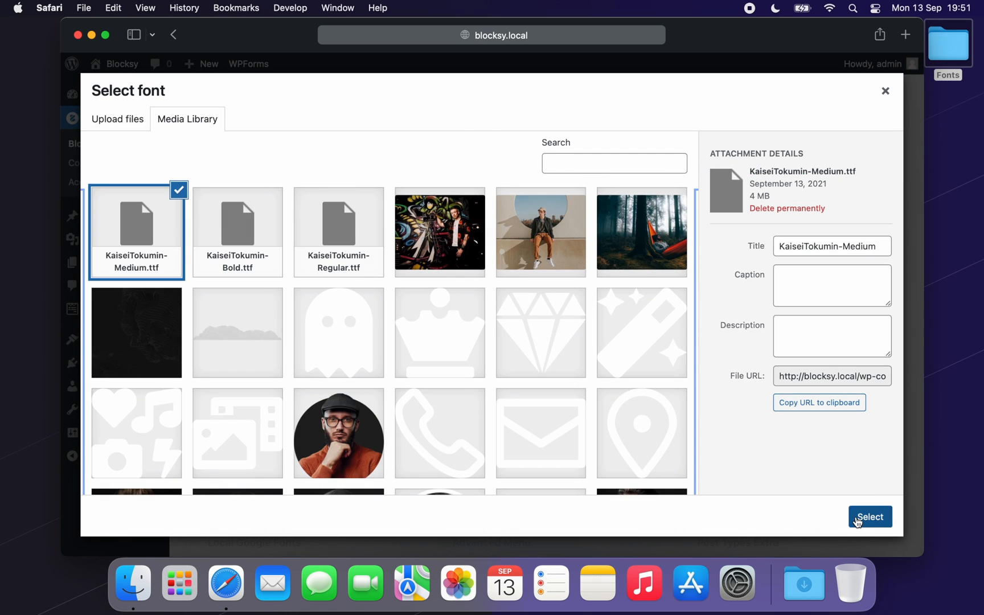
left_click(869, 517)
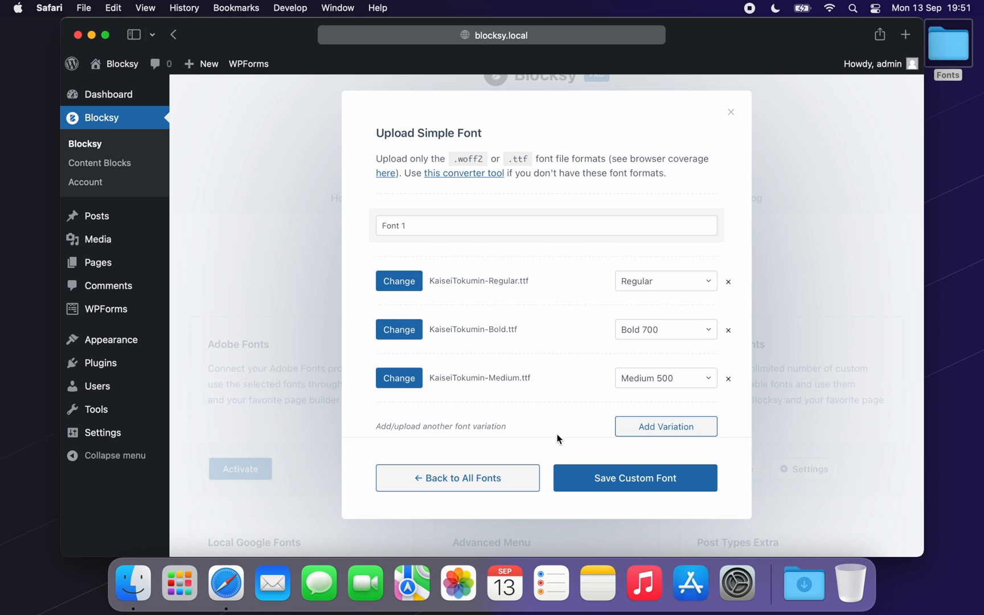
Save Font 1, add 'Variable Font 1' with its regular file, and close the dialog
left_click(635, 477)
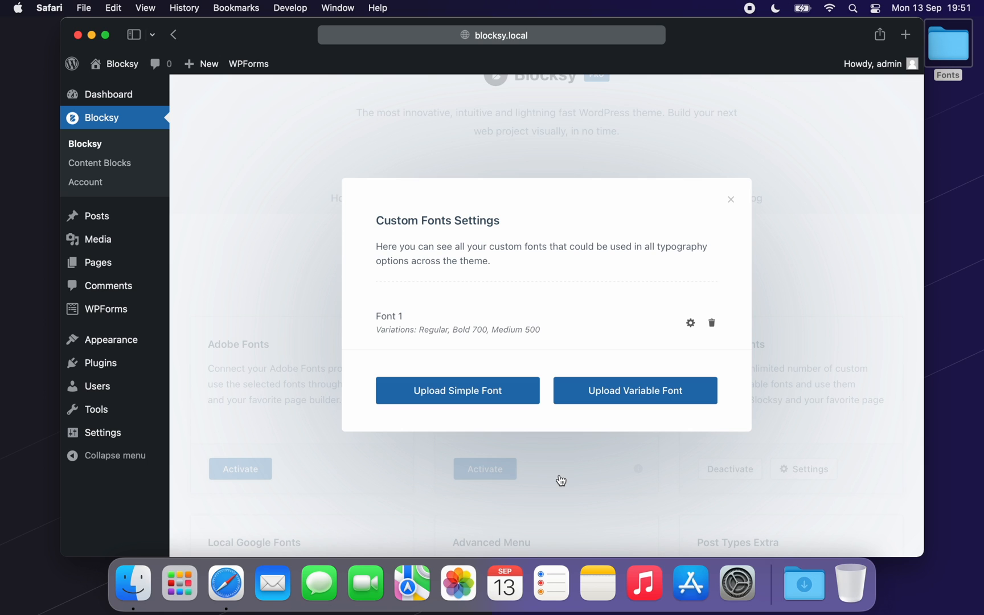
left_click(634, 390)
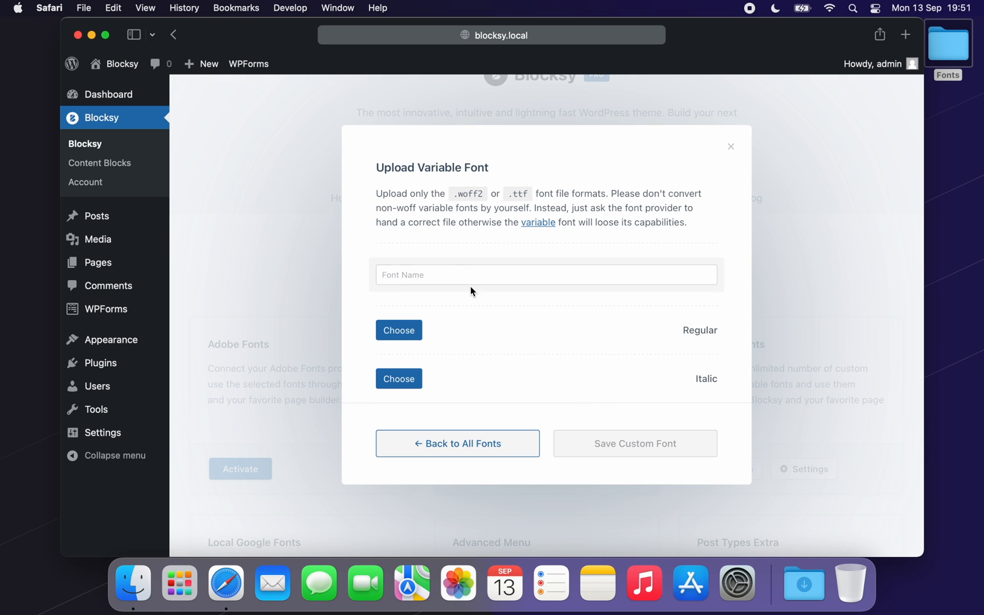
type("Variable Font 1")
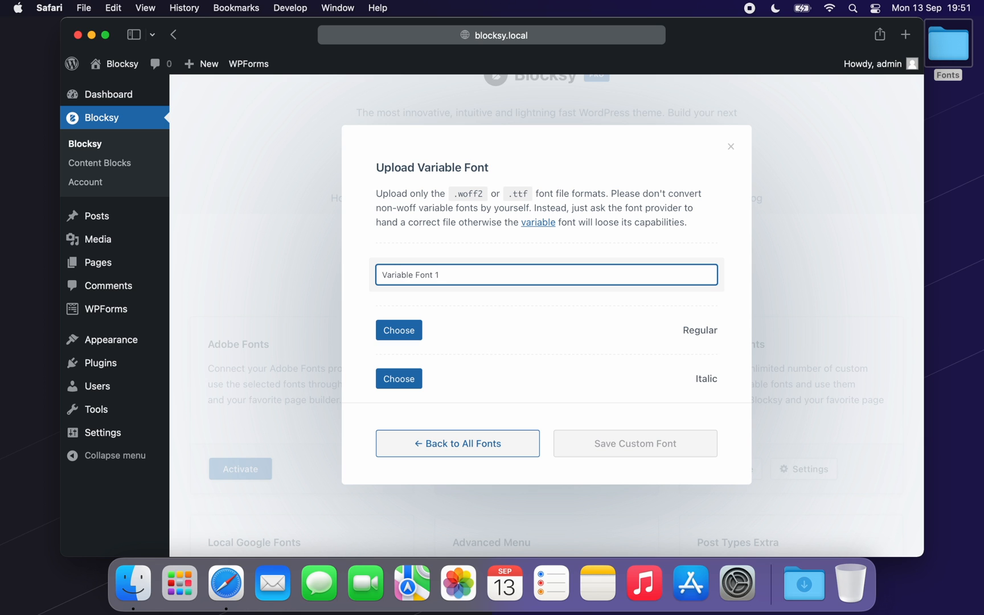
left_click(398, 330)
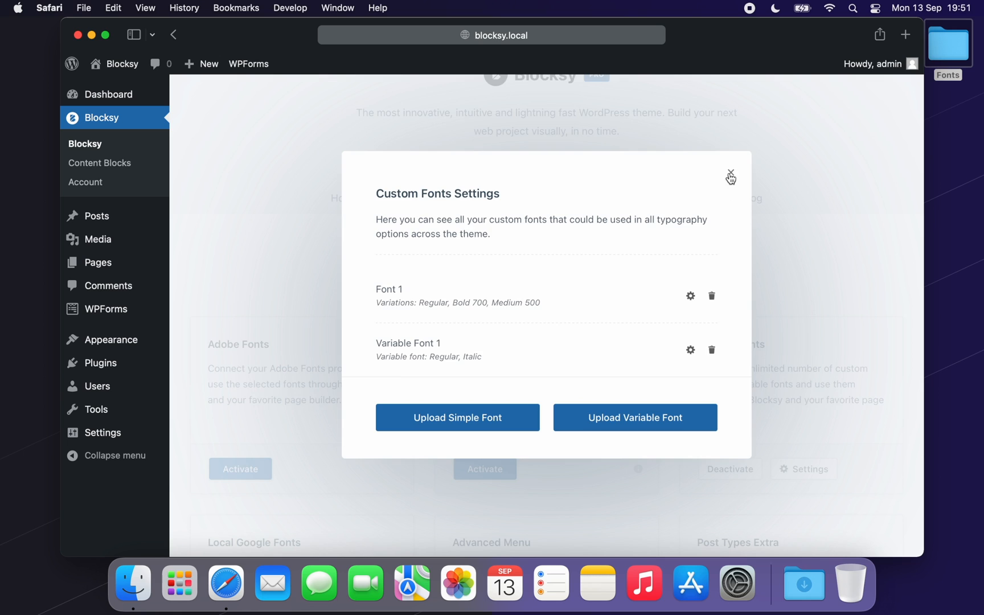
left_click(730, 173)
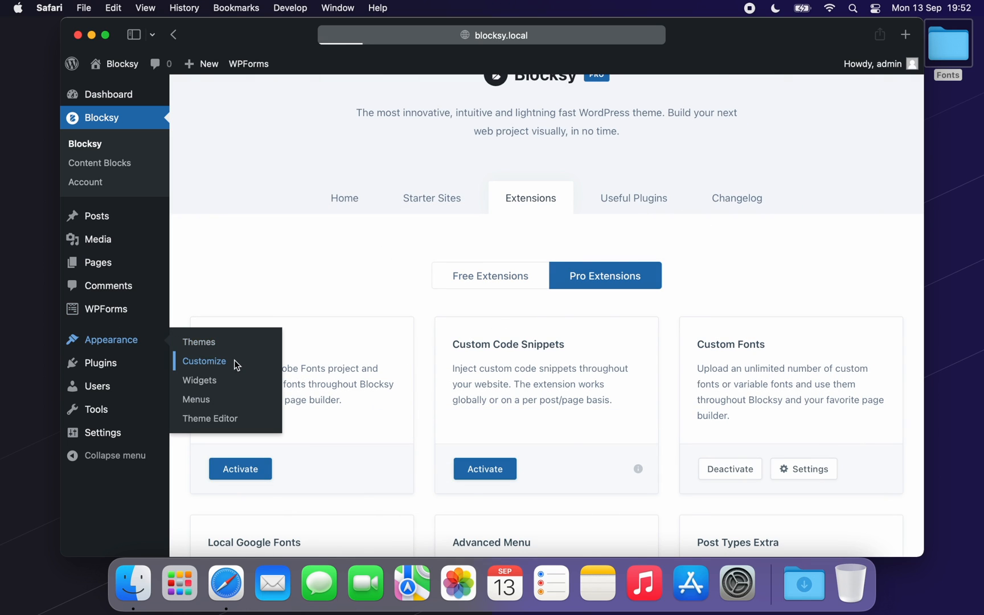
In Customizer Typography, set the heading font to Font 1 and Base Font to Variable Font 1
left_click(204, 361)
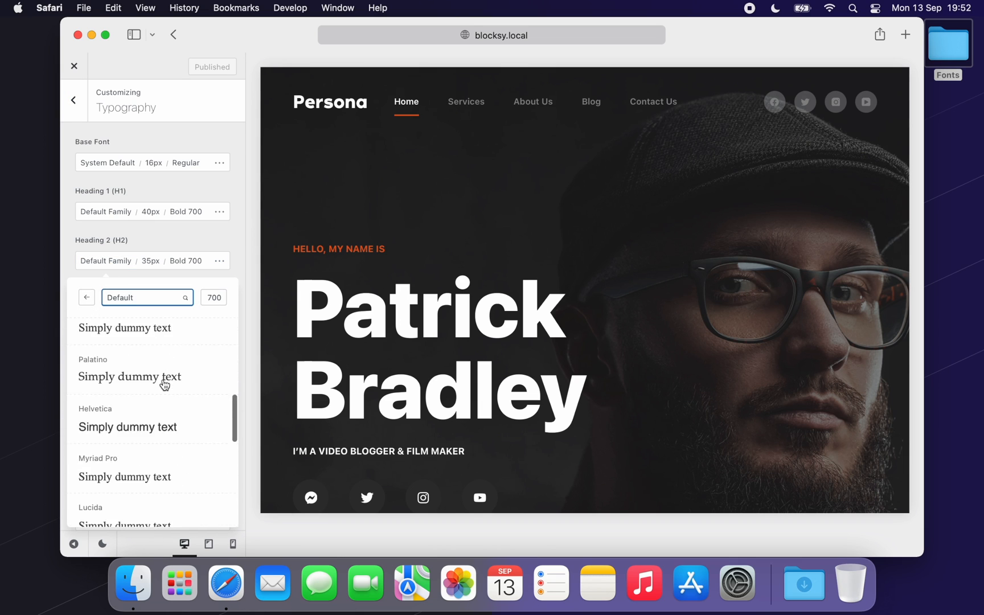
scroll("down", 3)
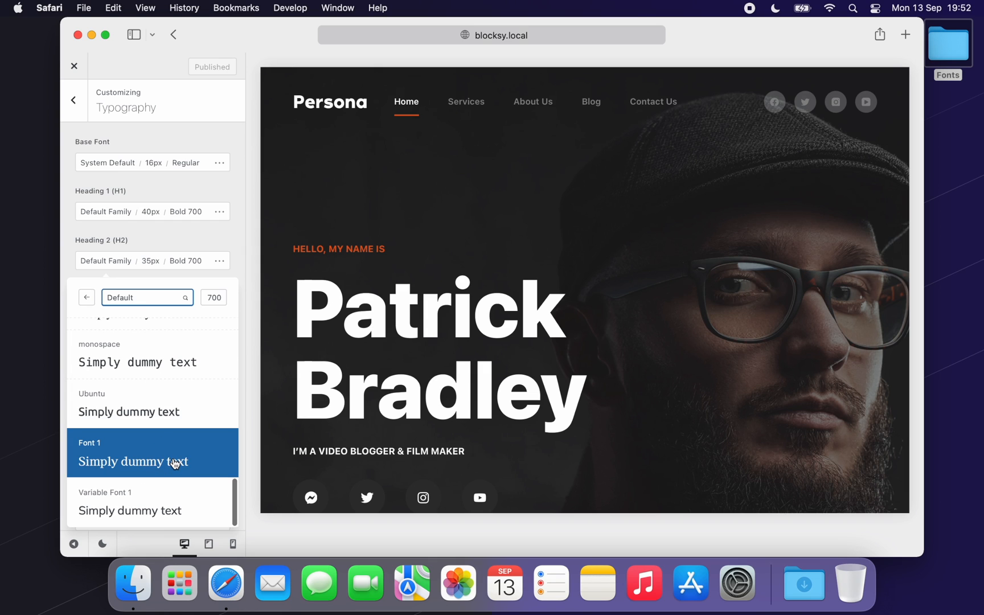
left_click(131, 462)
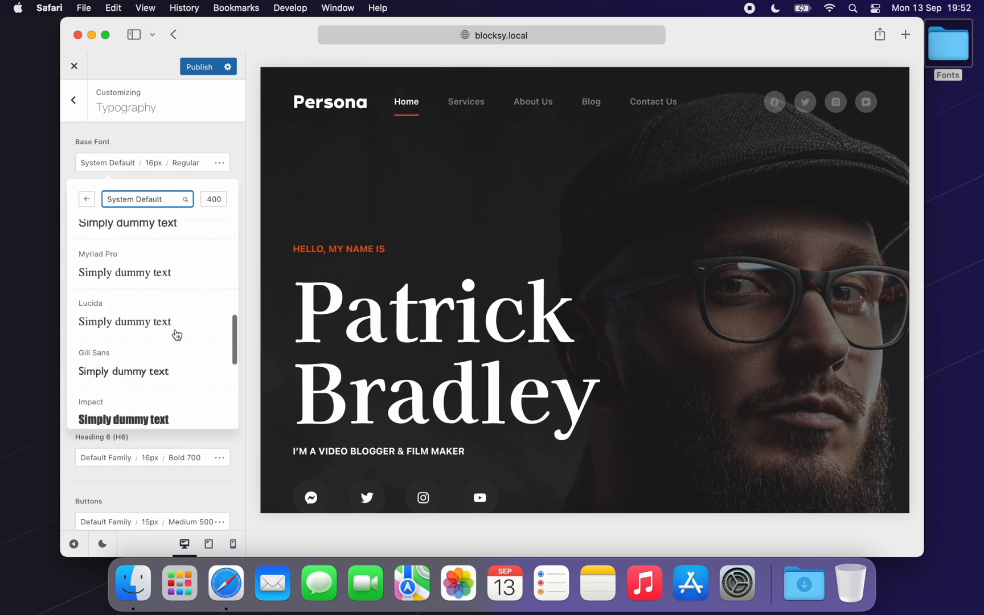
scroll("down", 3)
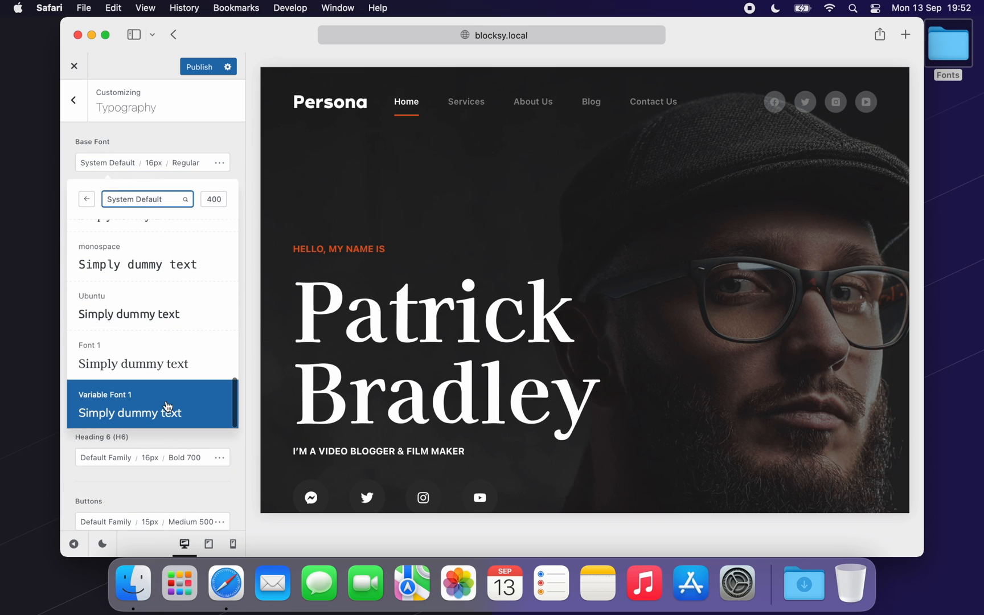
left_click(152, 404)
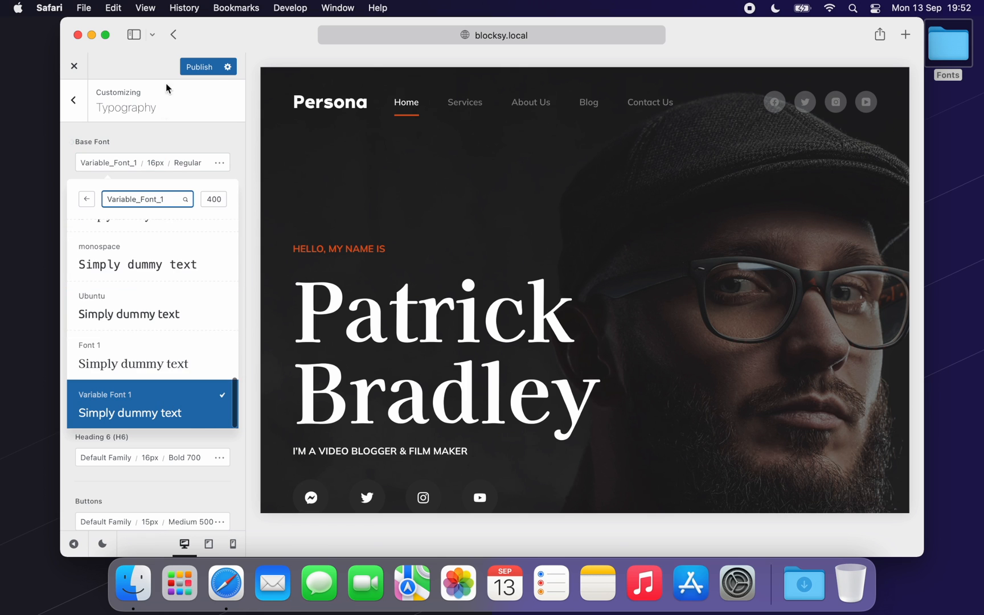